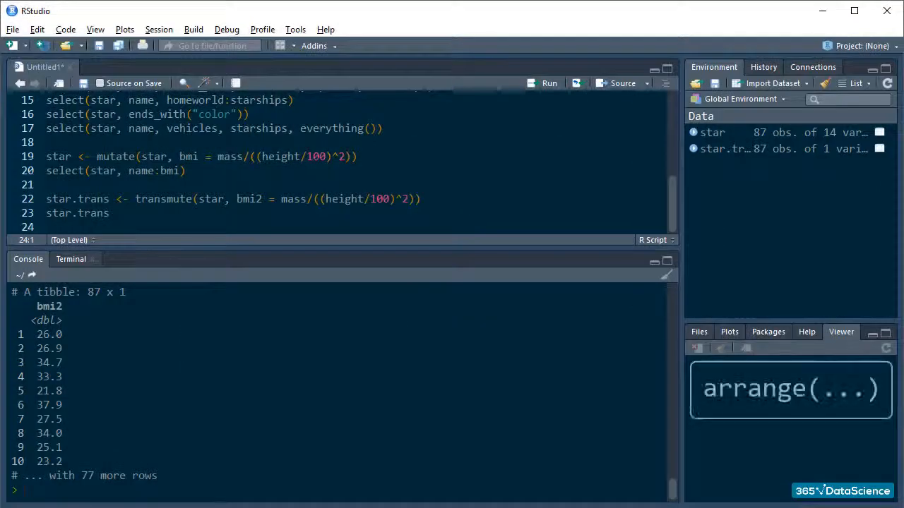
type("arrange(")
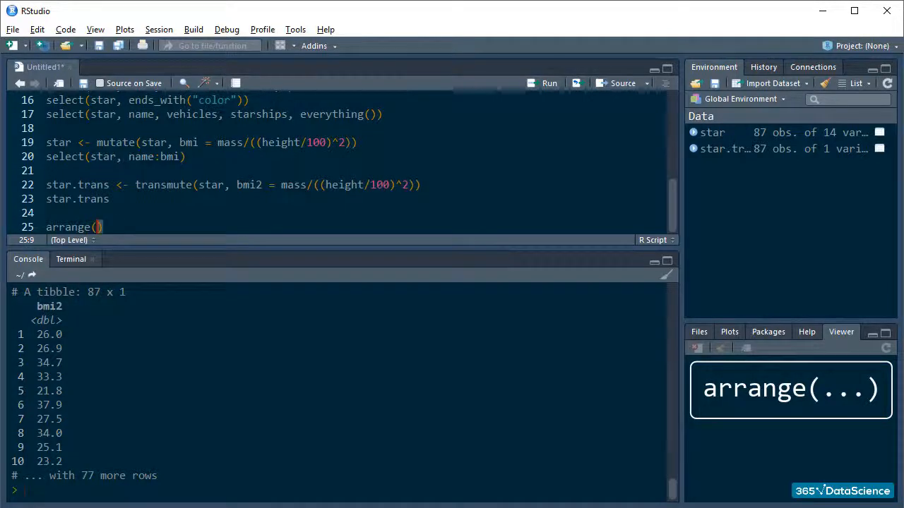
type("star, mass")
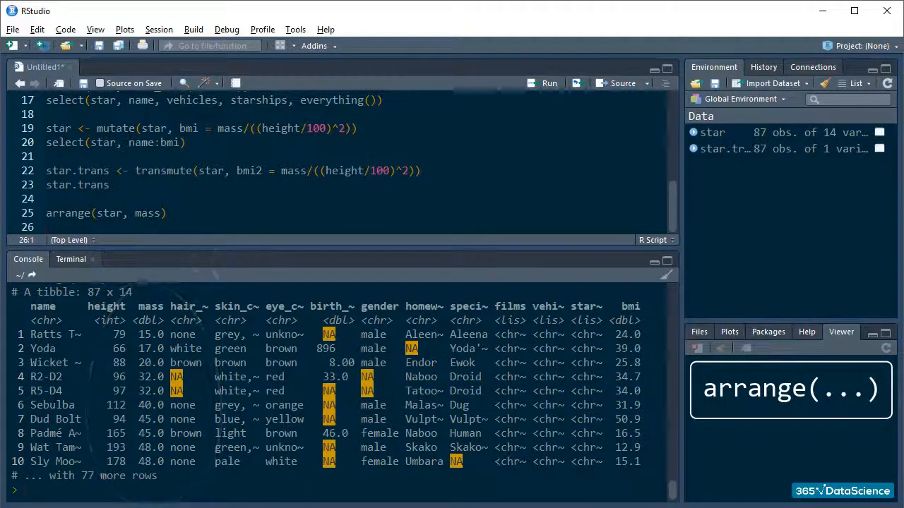
type("arrange")
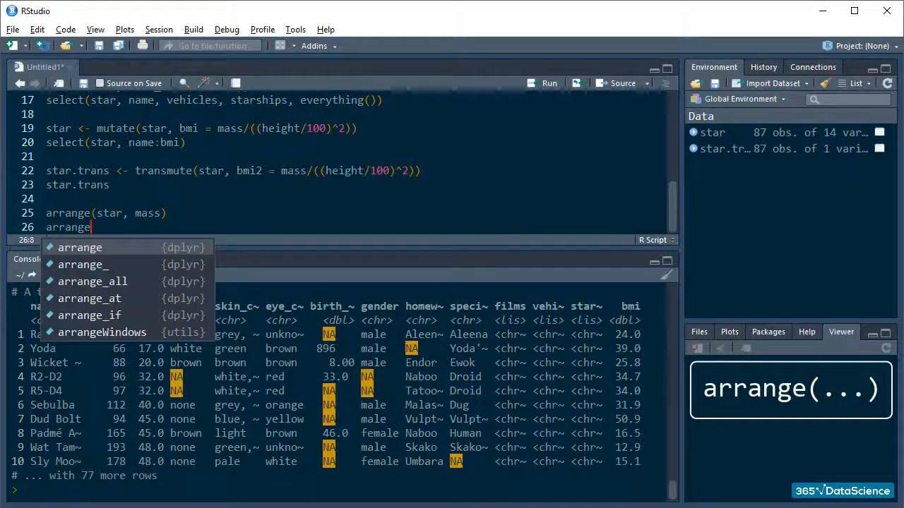
type("(star, desc(mass")
type("summarize(star, avg.heig")
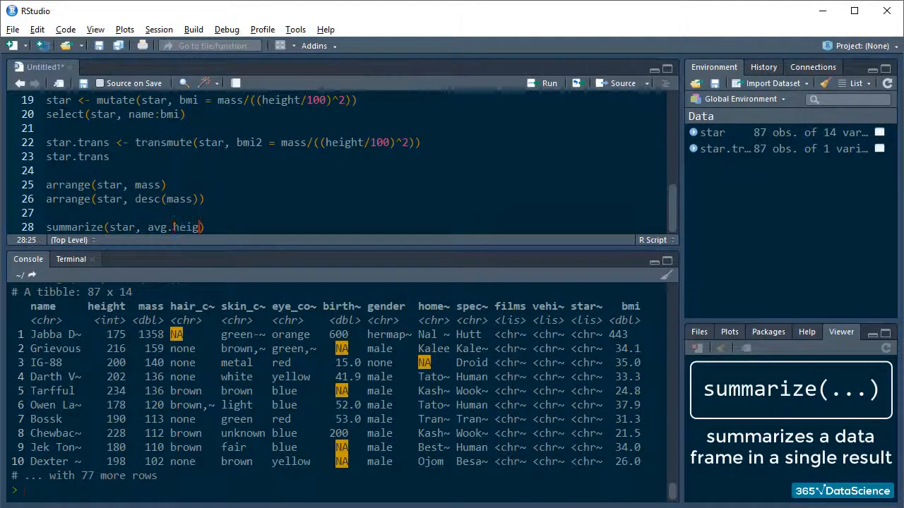
type("= mean(h")
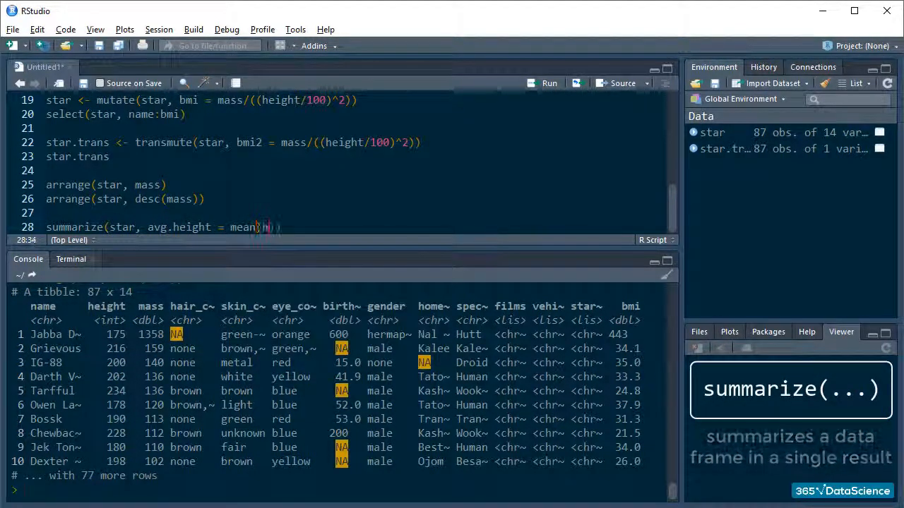
type("na.rm = T")
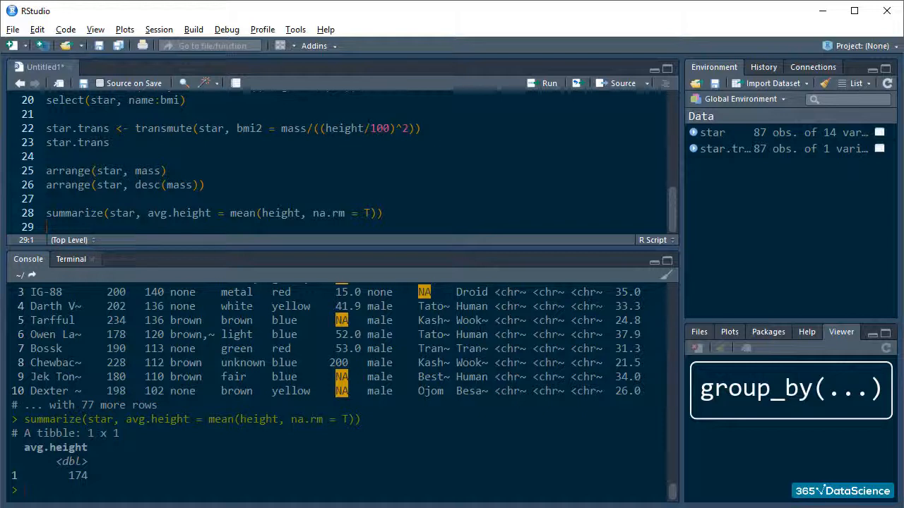
type("star.species <- group_by(star")
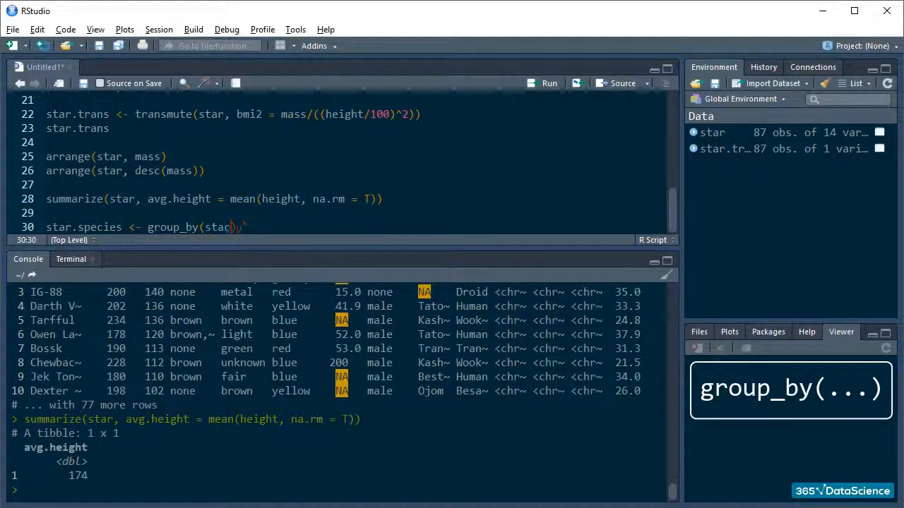
type("summari")
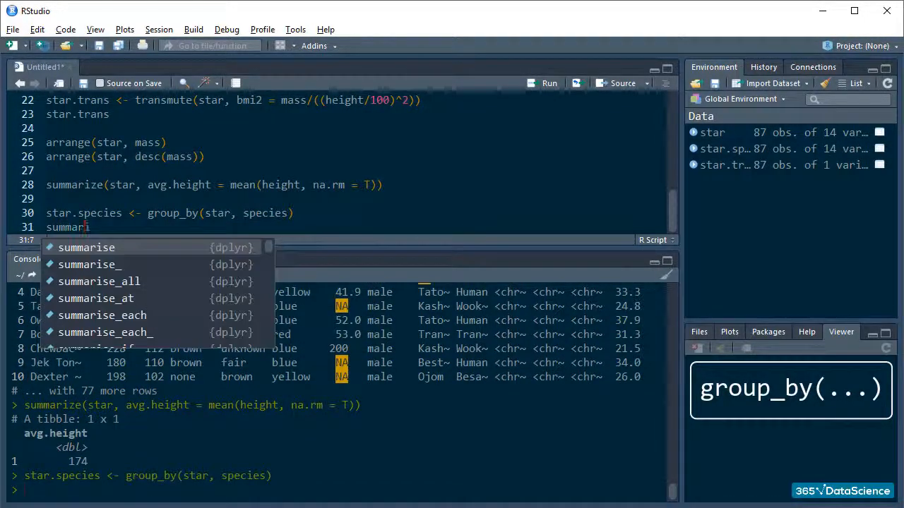